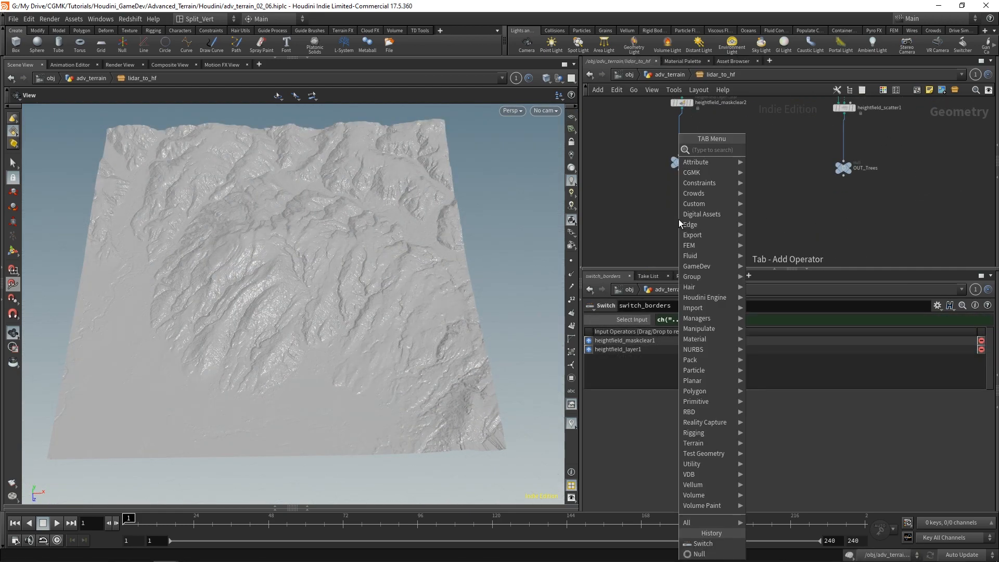
# Set the export Output Path, then select the polyreduce node to show its settings
pyautogui.write('output_scatter_pts')
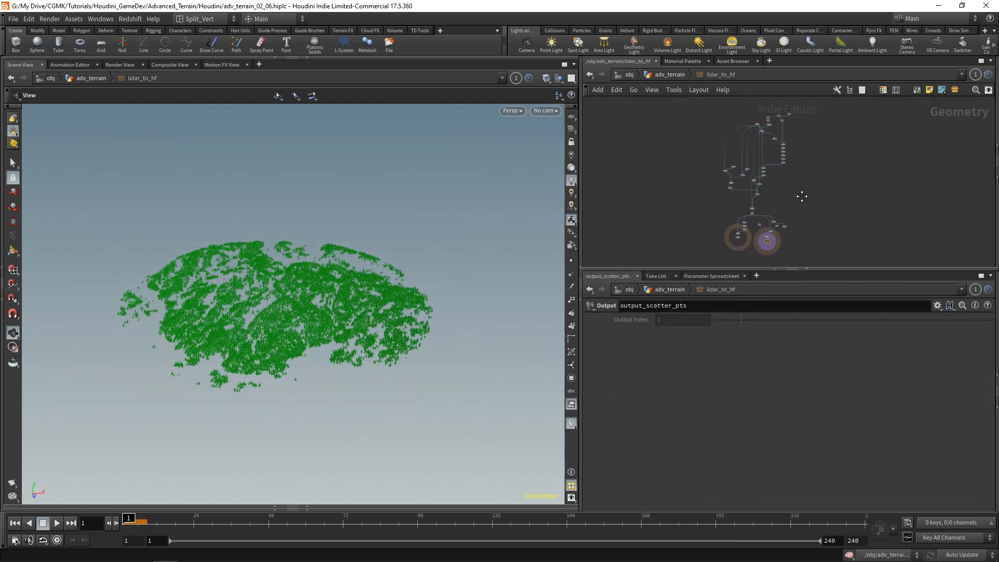
pyautogui.click(755, 226)
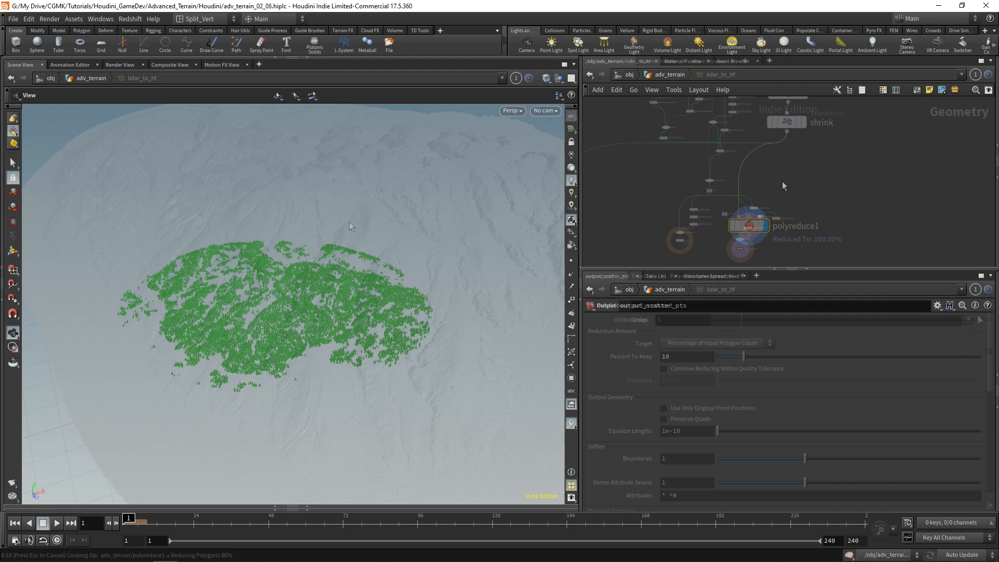
pyautogui.click(748, 226)
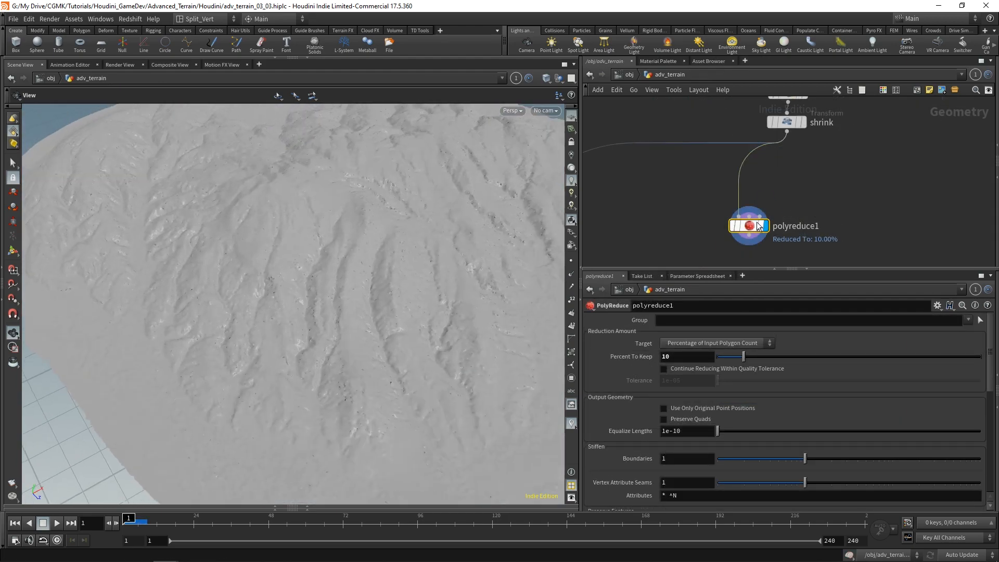
pyautogui.moveTo(748, 225)
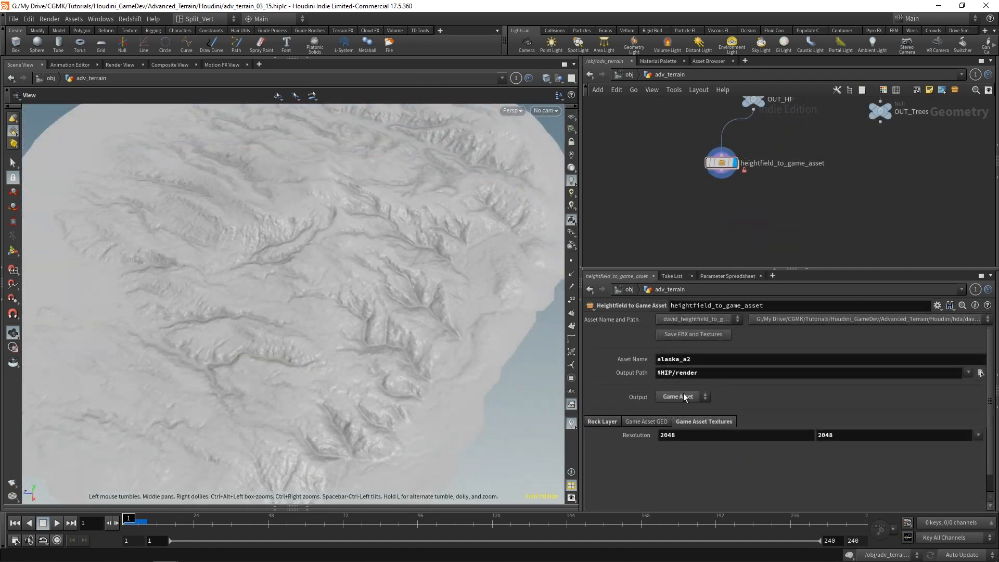
# Set the material's Tree Area to 0.5 and orbit to view the tree-covered terrain
pyautogui.click(681, 396)
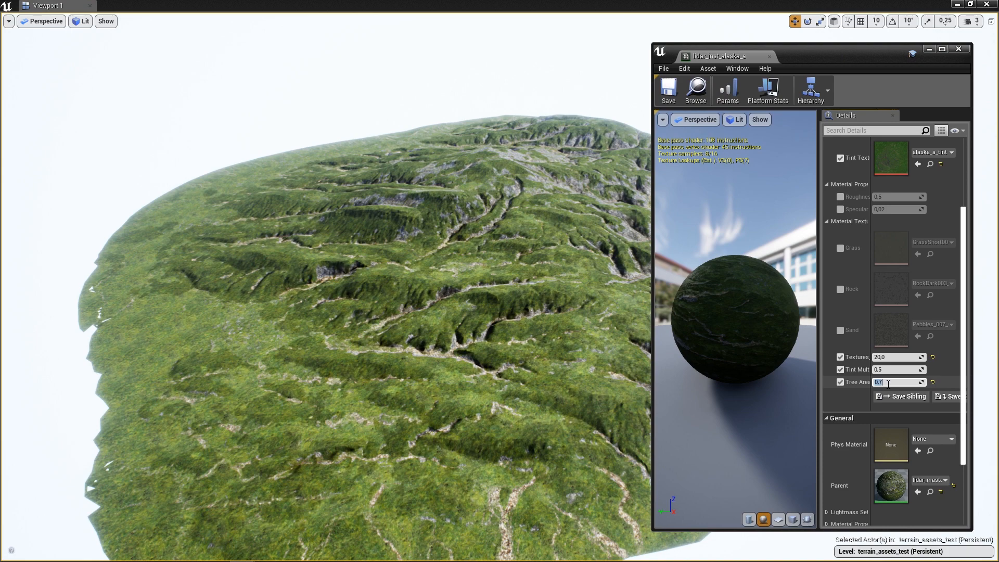
pyautogui.write('0.5')
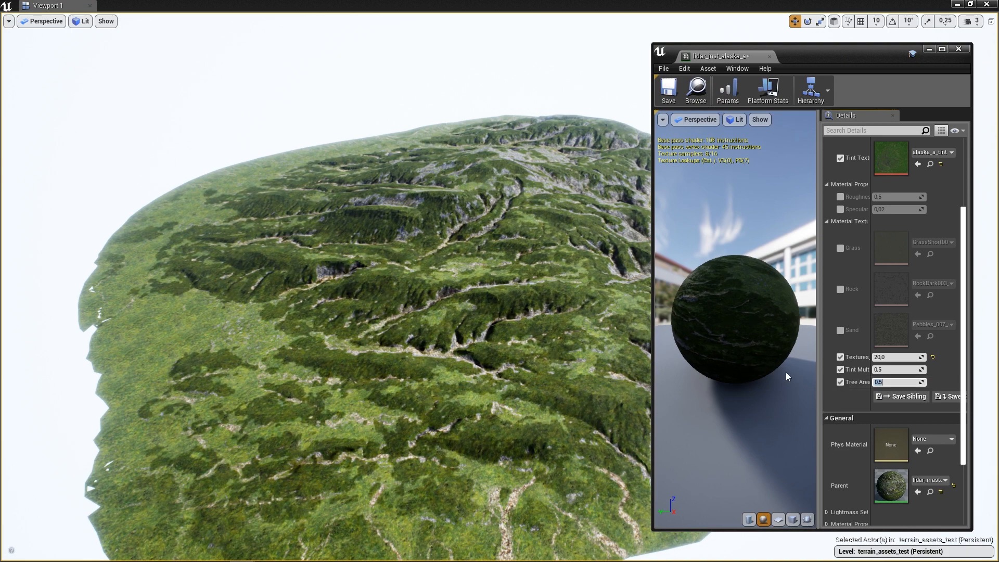
pyautogui.moveTo(393, 420)
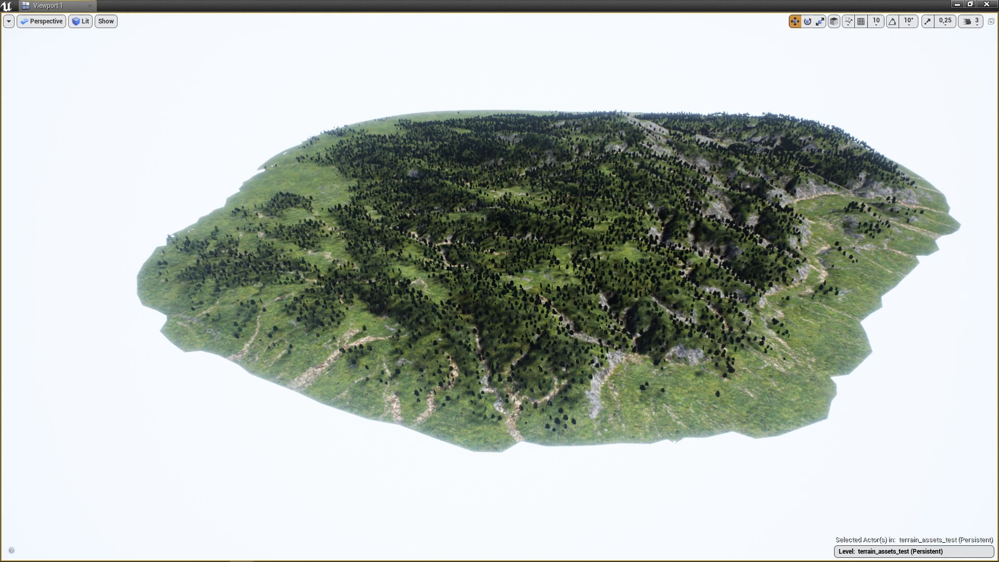
pyautogui.moveTo(499, 287); pyautogui.dragTo(500, 127)
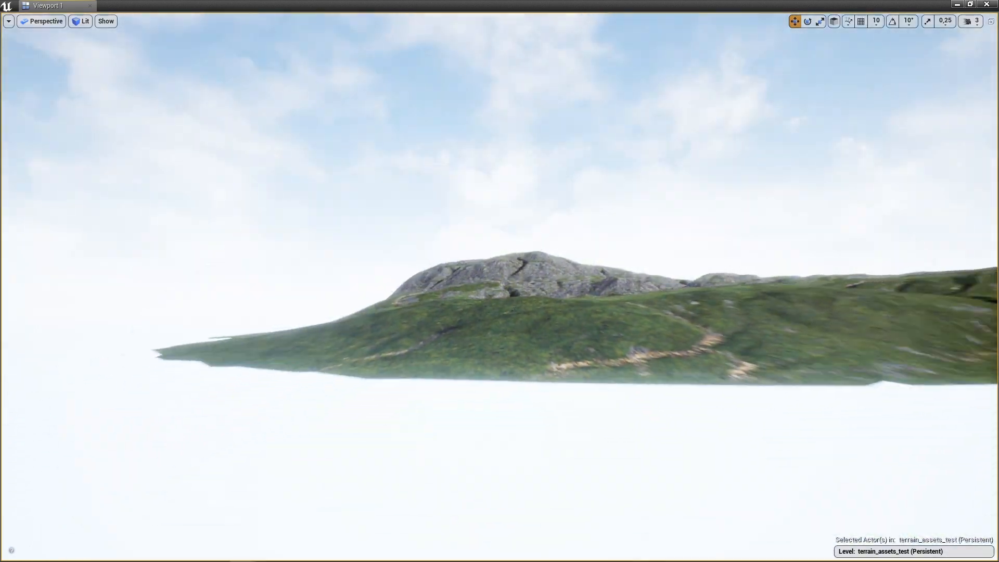